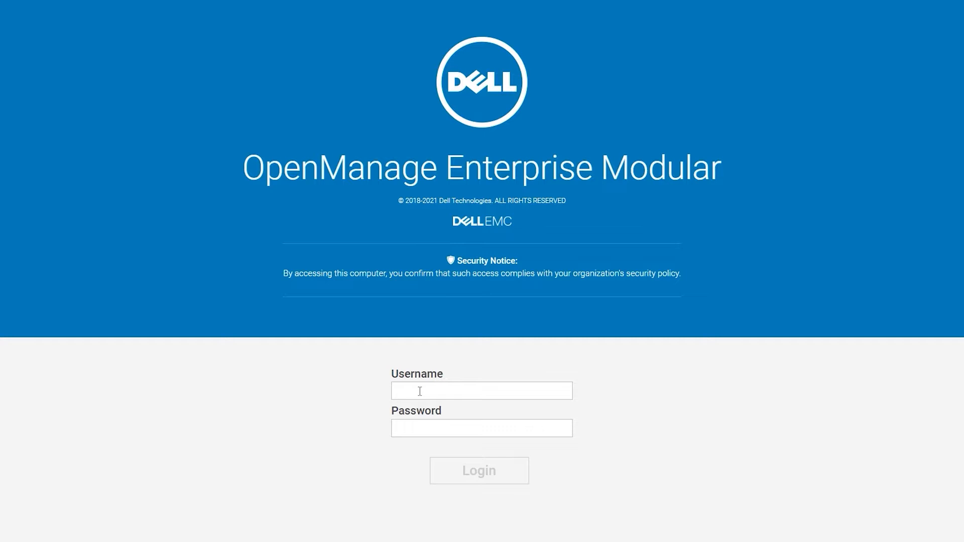
Sign in as root with the pasted password to reach the group dashboard.
text(root)
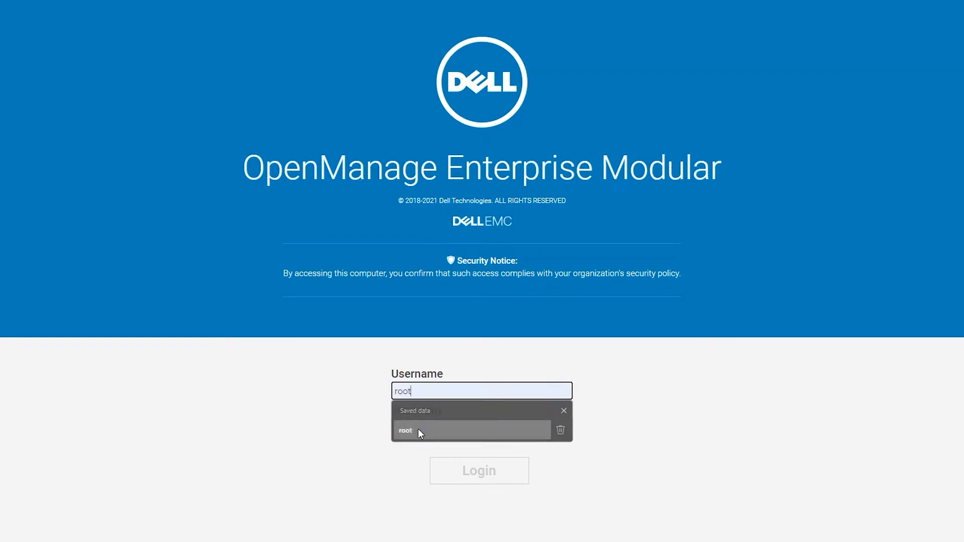
right_click(481, 428)
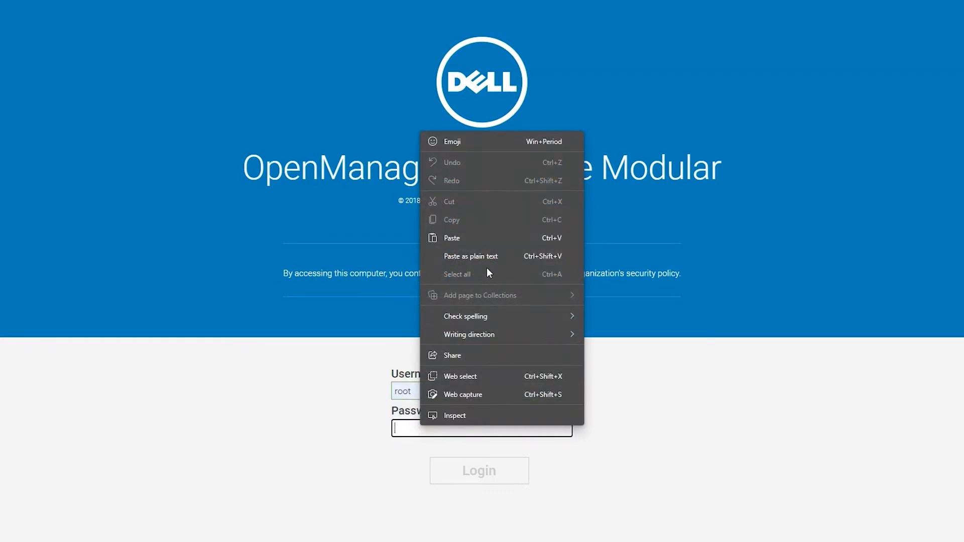
click(478, 470)
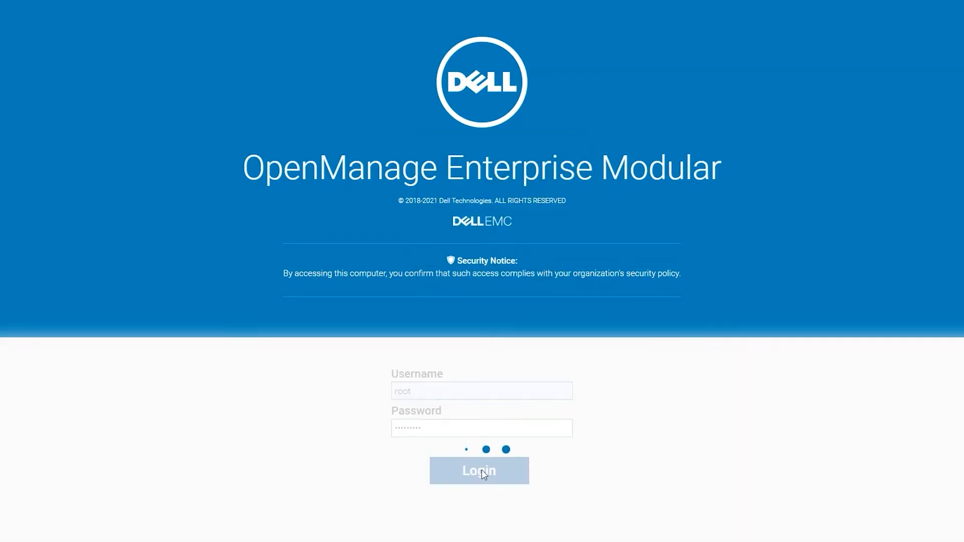
click(478, 470)
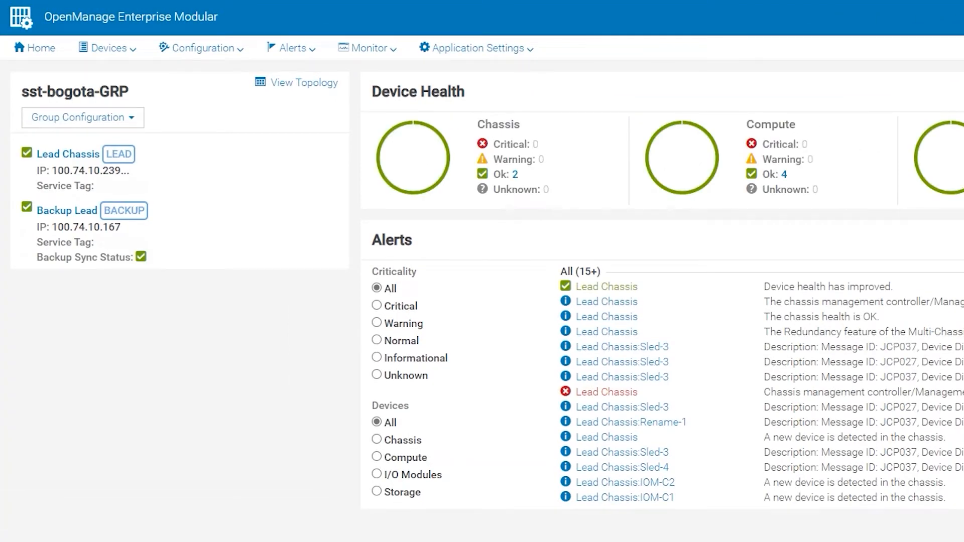
mouse_move(262, 349)
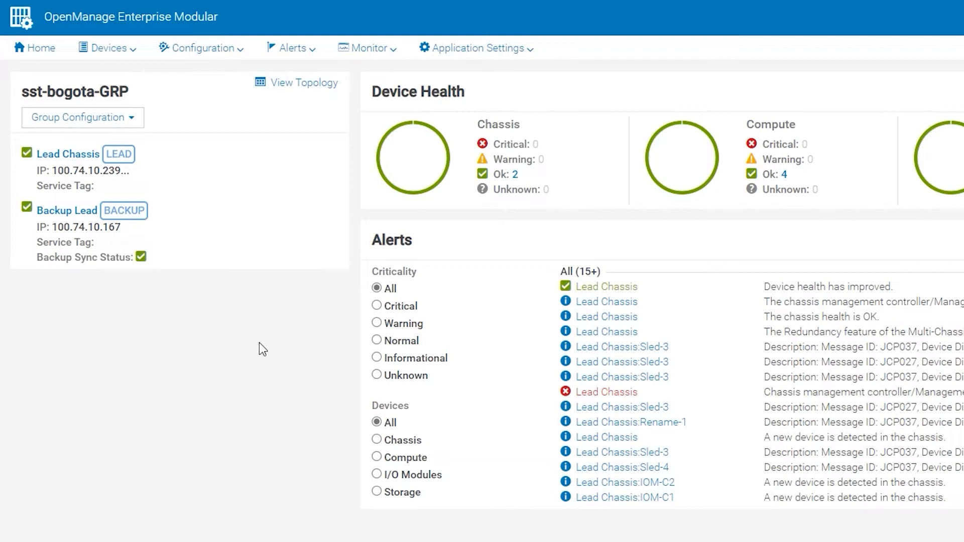
mouse_move(139, 172)
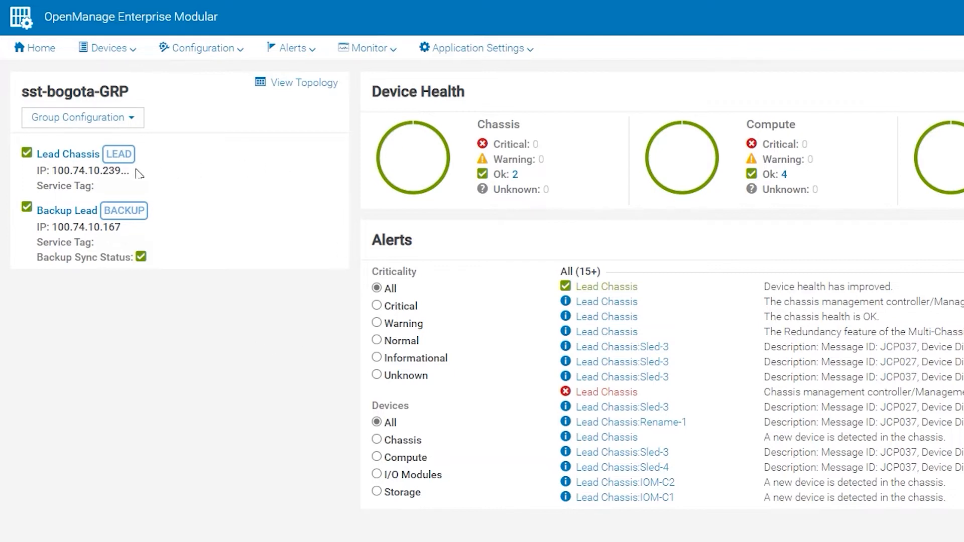
mouse_move(187, 84)
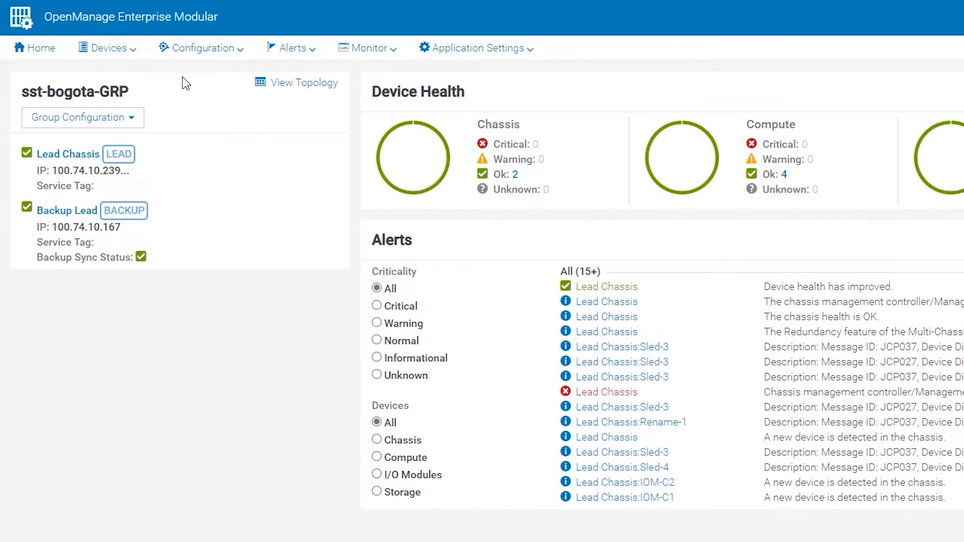
Show the Devices chassis list with Backup Lead and Lead Chassis.
click(104, 48)
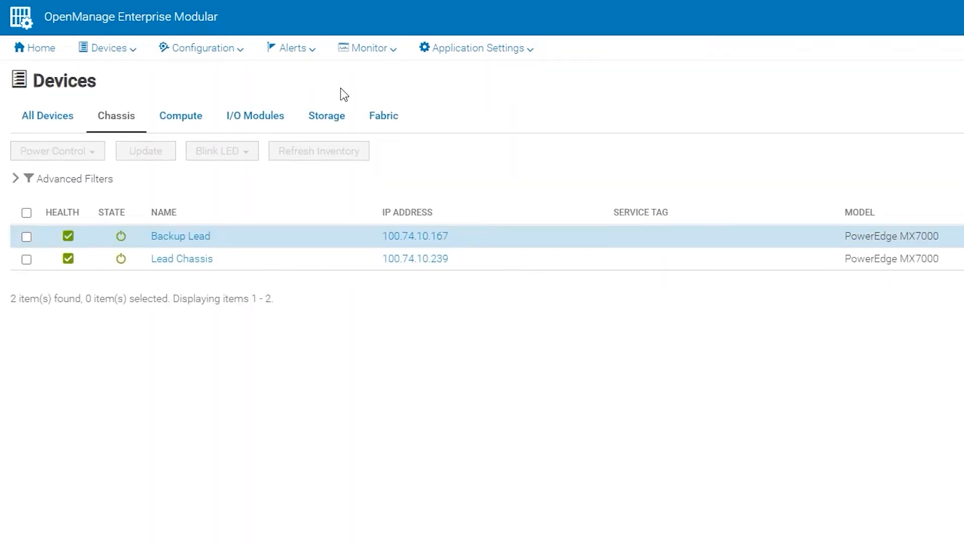
mouse_move(182, 258)
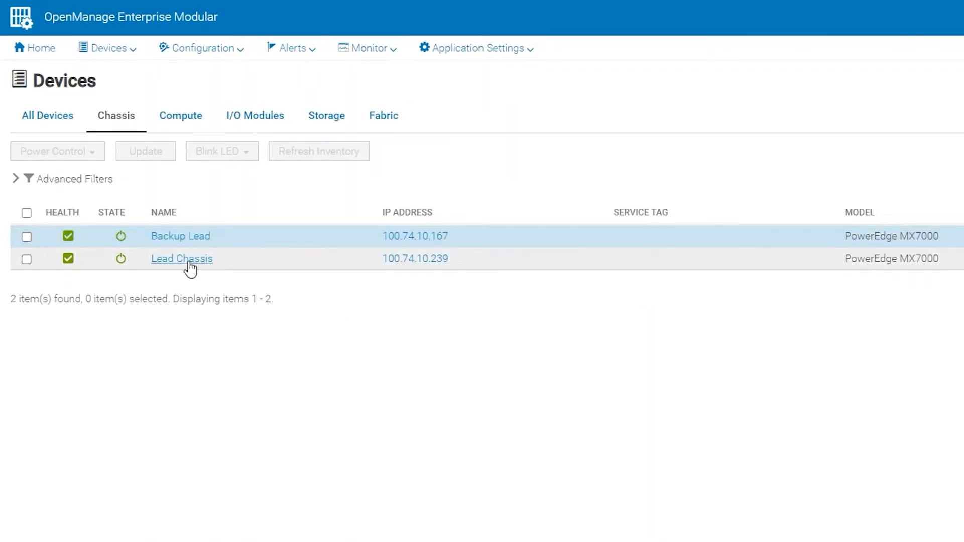
Start a Failover on Lead Chassis from More Actions and confirm with YES.
click(181, 258)
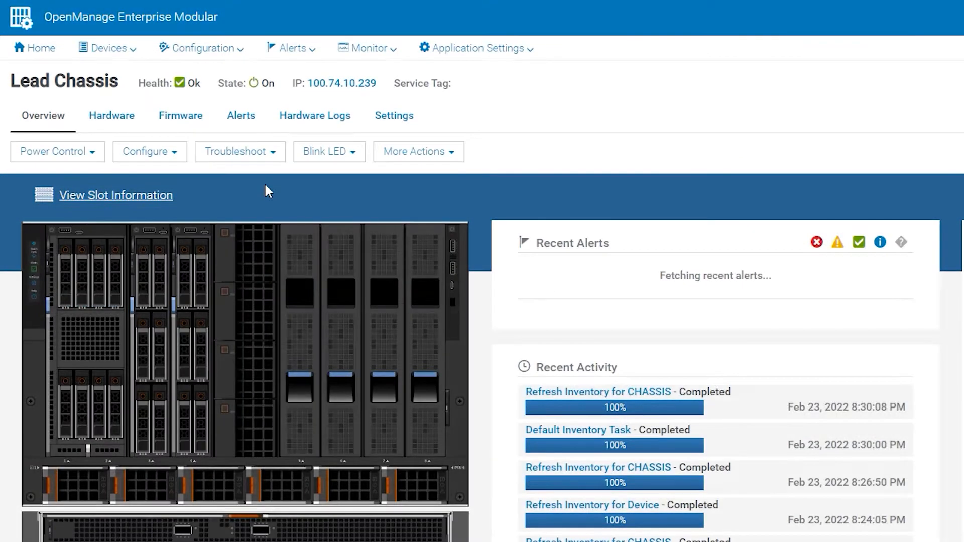
click(418, 152)
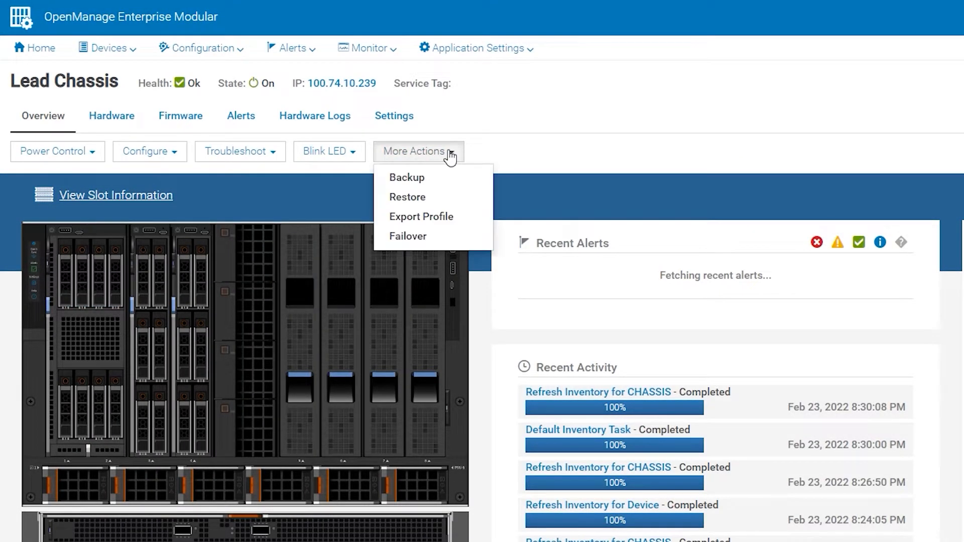
click(408, 236)
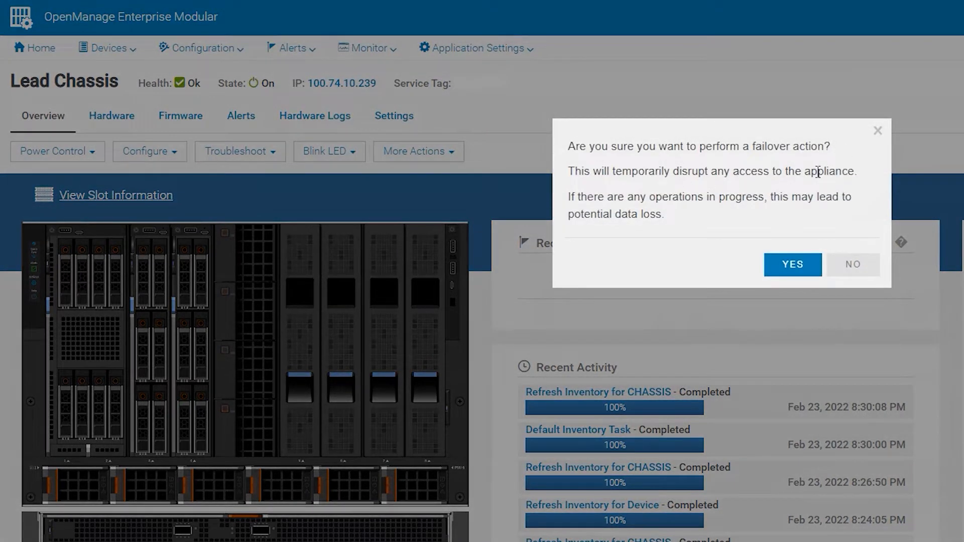
mouse_move(601, 235)
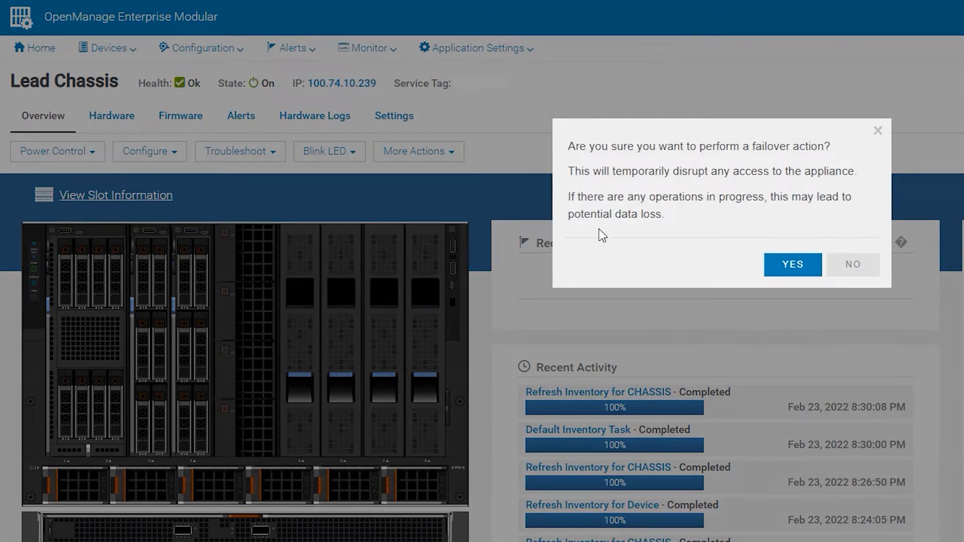
click(792, 264)
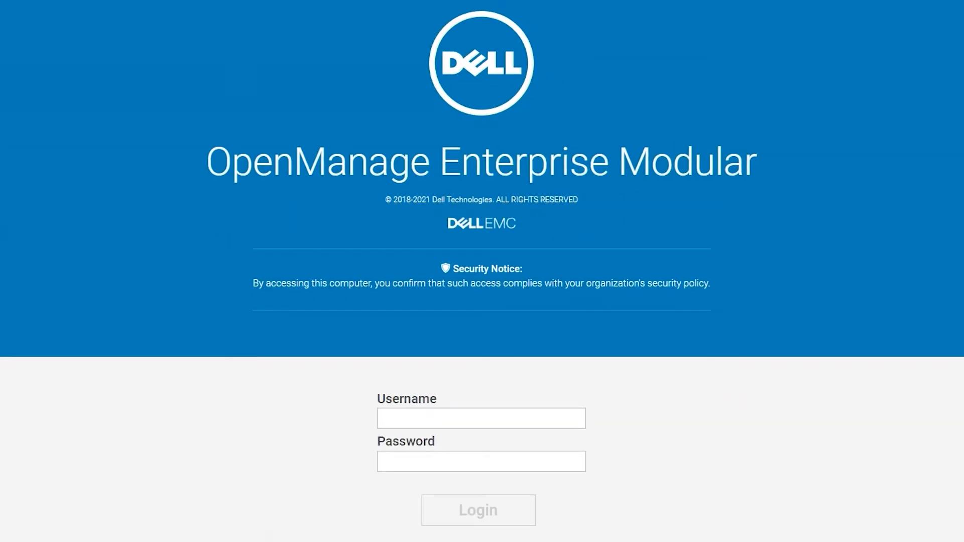
Sign back in as root with the pasted password after the failover.
click(481, 418)
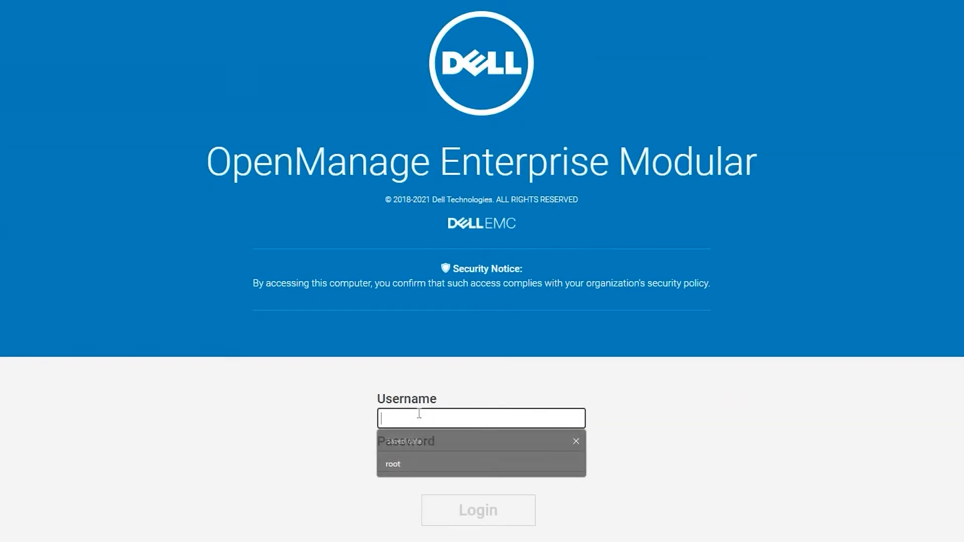
click(393, 464)
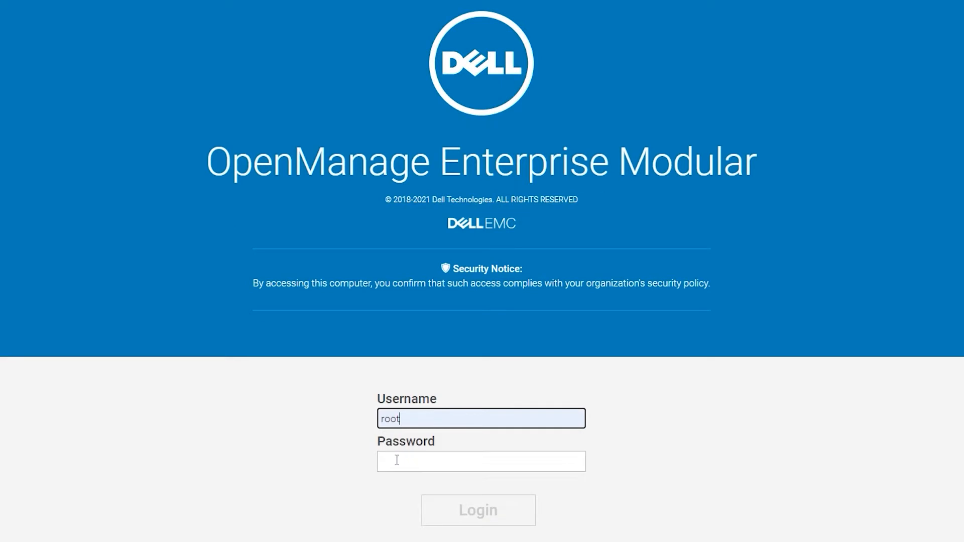
right_click(400, 464)
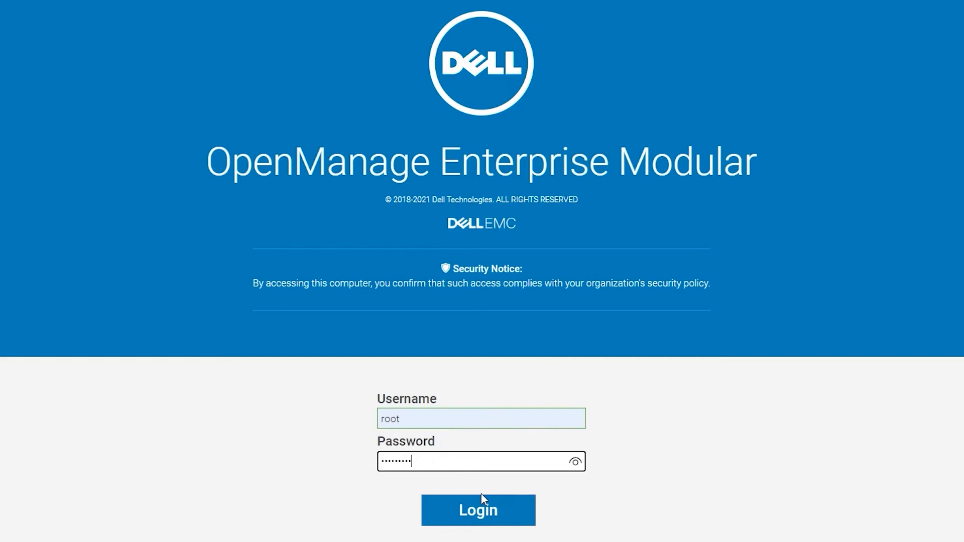
click(478, 510)
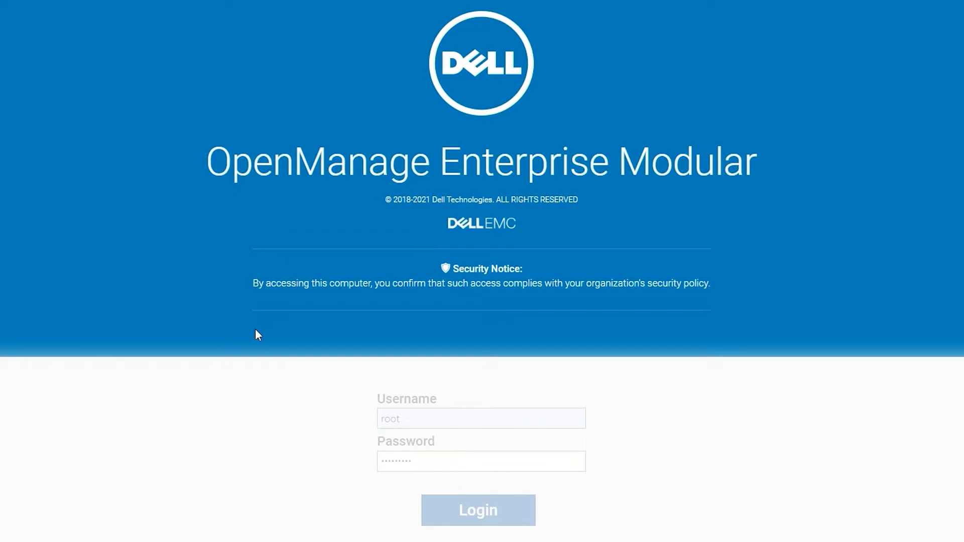
click(478, 510)
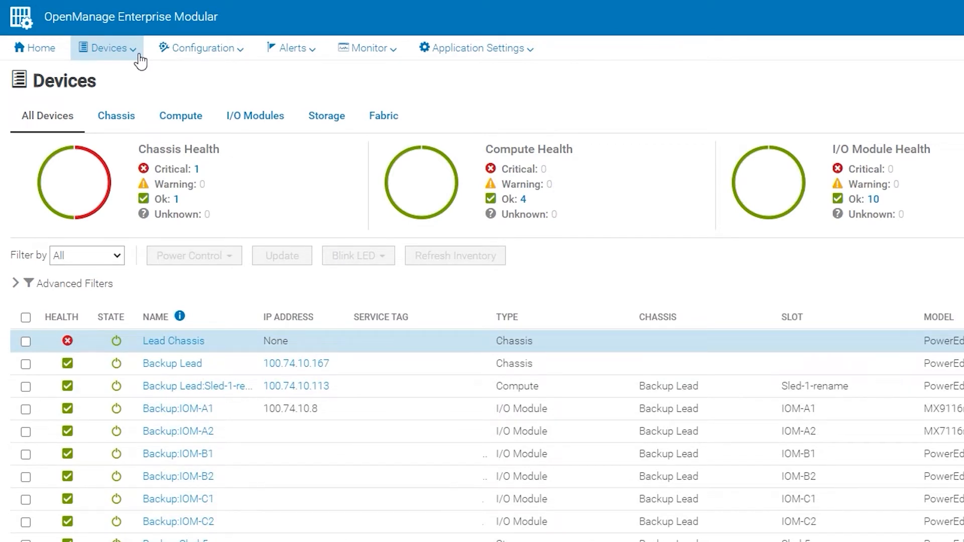
View Lead Chassis Management Module status (MM1 Active, MM2 Standby), then return to its Overview.
click(108, 48)
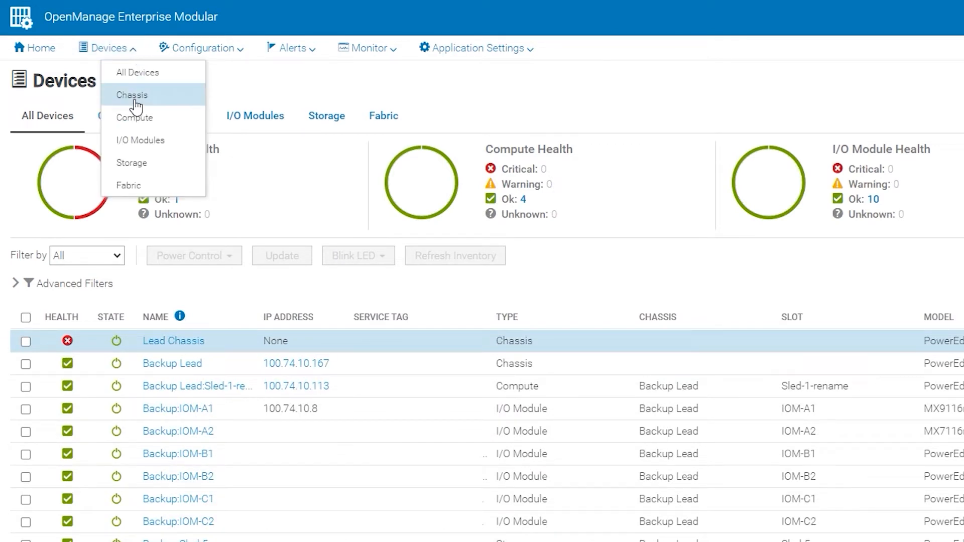
click(132, 95)
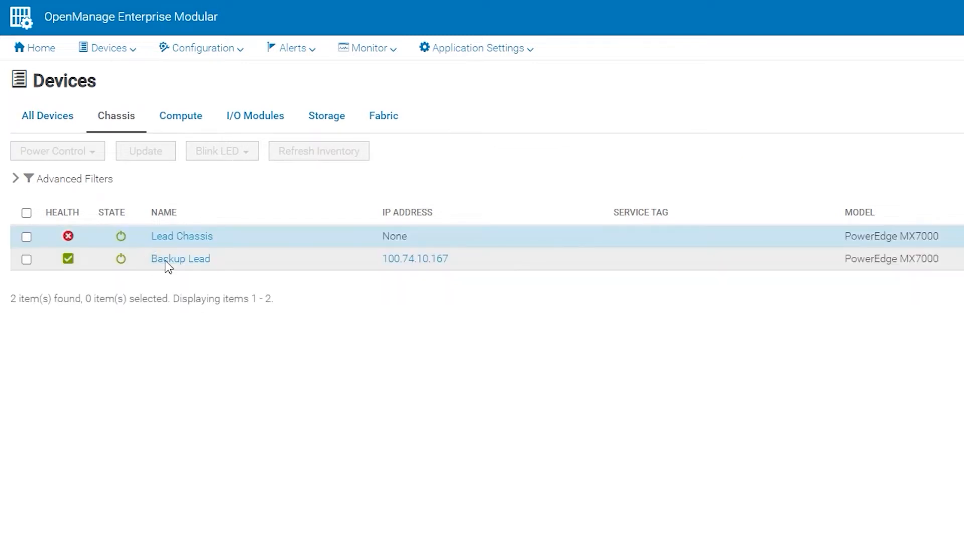
click(182, 236)
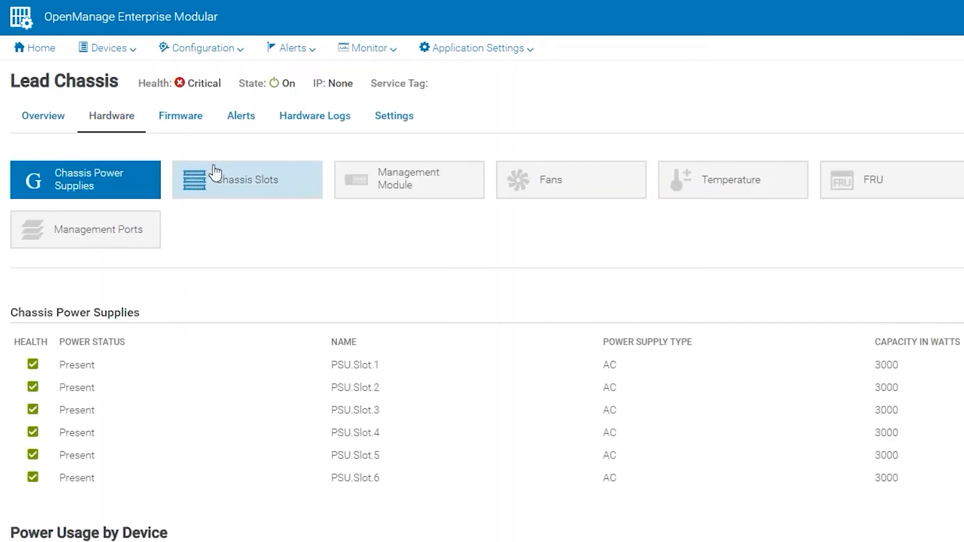
click(409, 179)
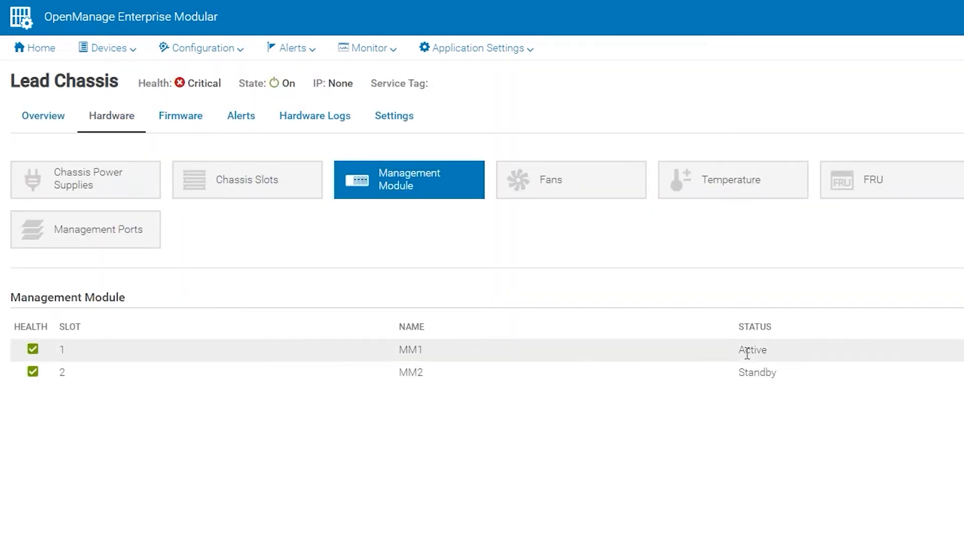
mouse_move(445, 368)
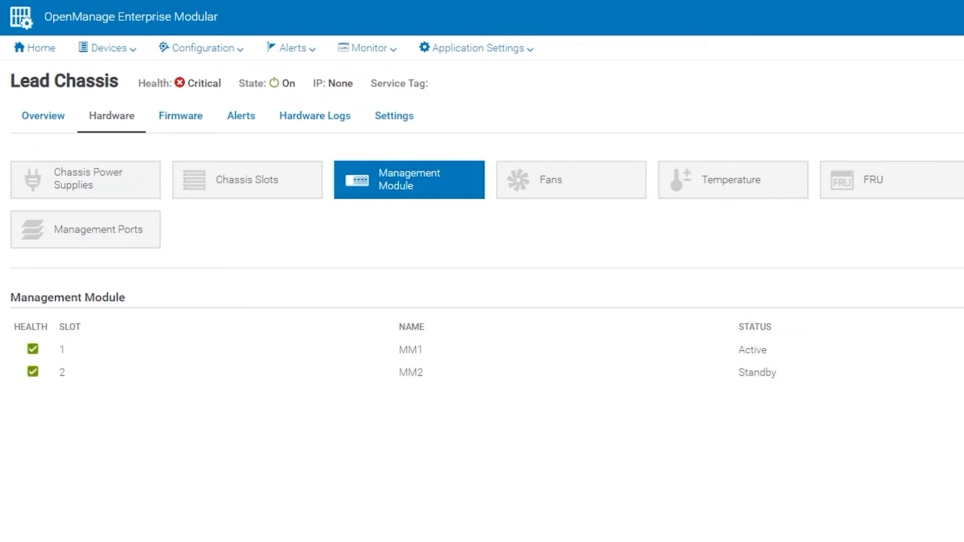
click(42, 115)
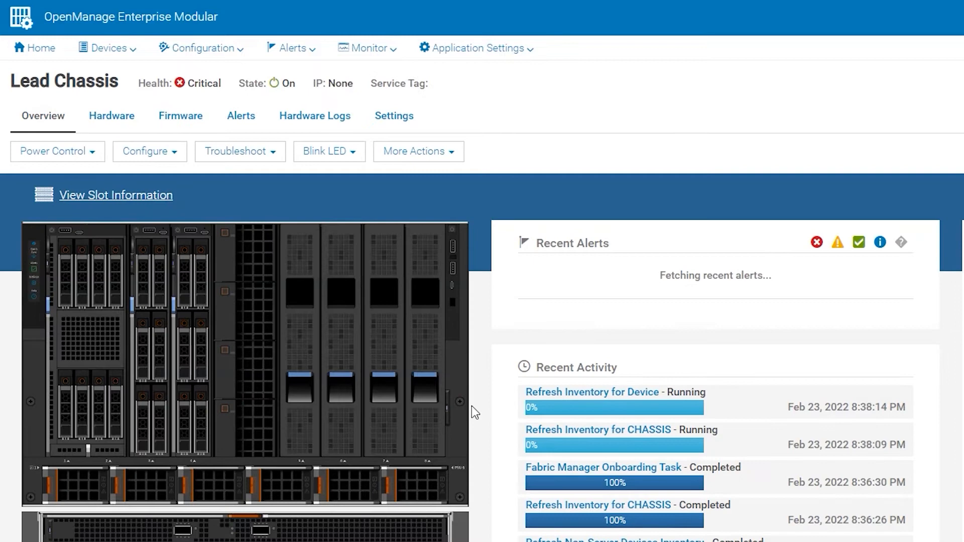
Watch Recent Alerts for the CMC8550, SEL1500 and CDEV6172 health-OK and redundancy alerts.
scroll(down, 3)
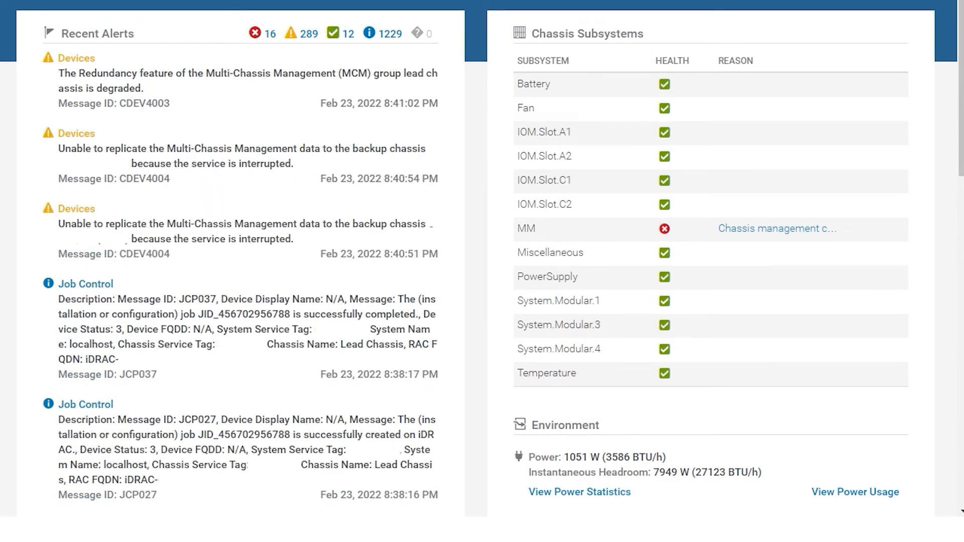
click(246, 81)
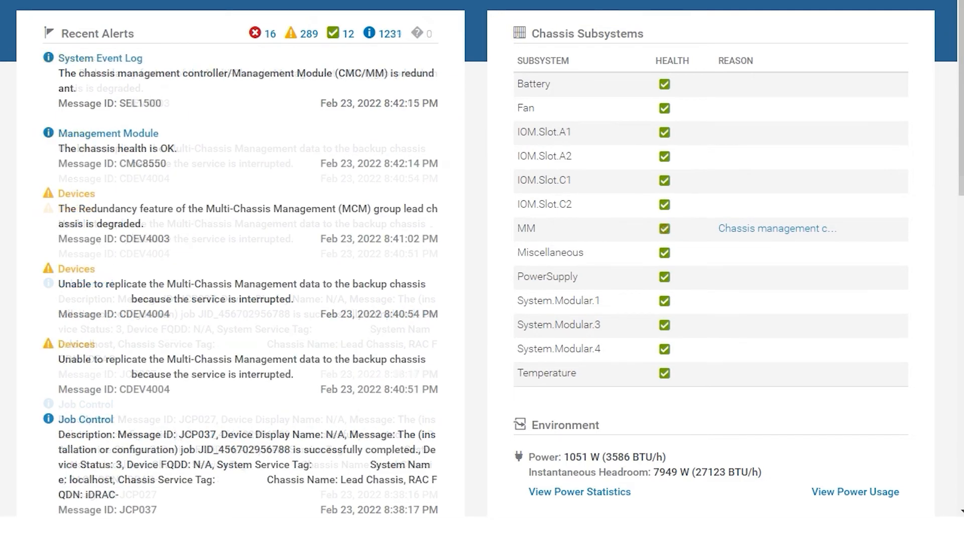
click(243, 83)
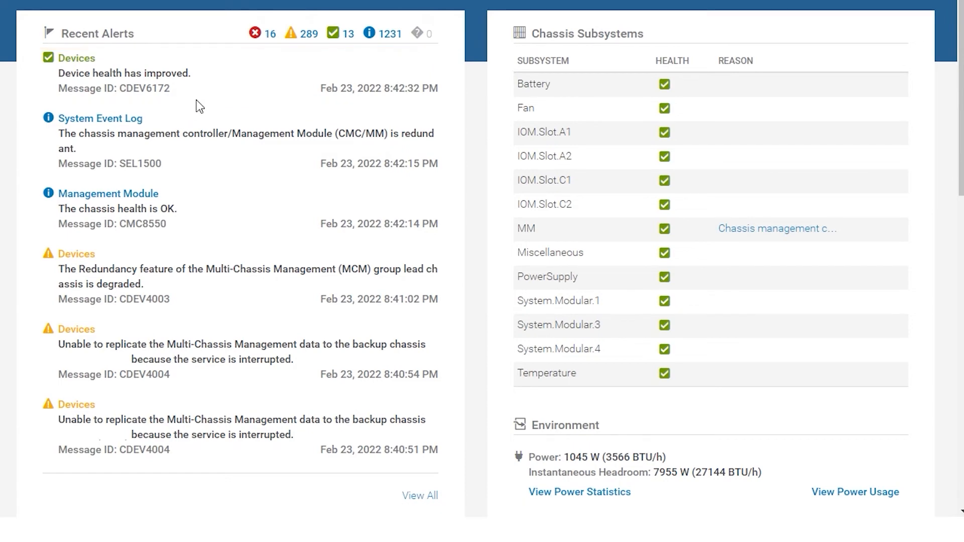
Reload the overview via Hardware and verify health Ok with the CDEV4009 redundancy restored alert.
scroll(up, 3)
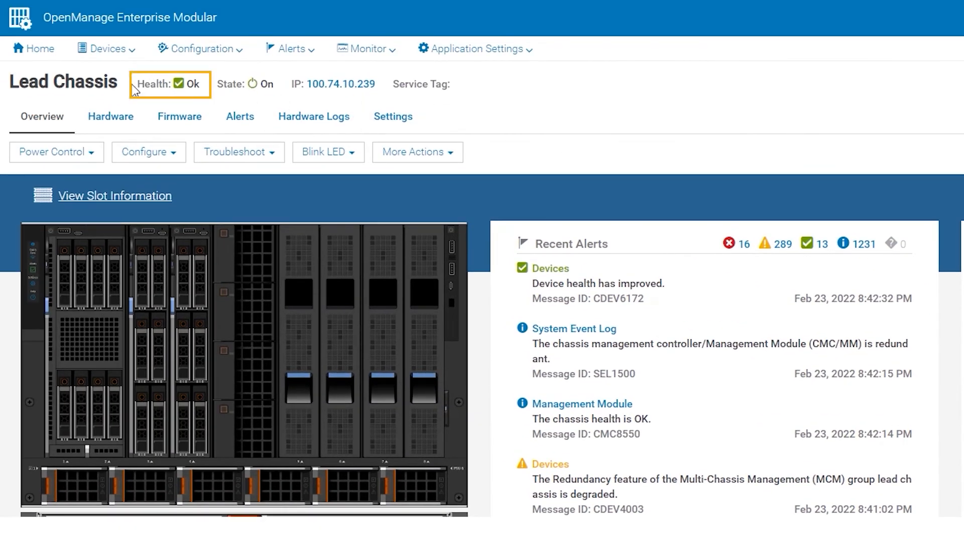
mouse_move(604, 256)
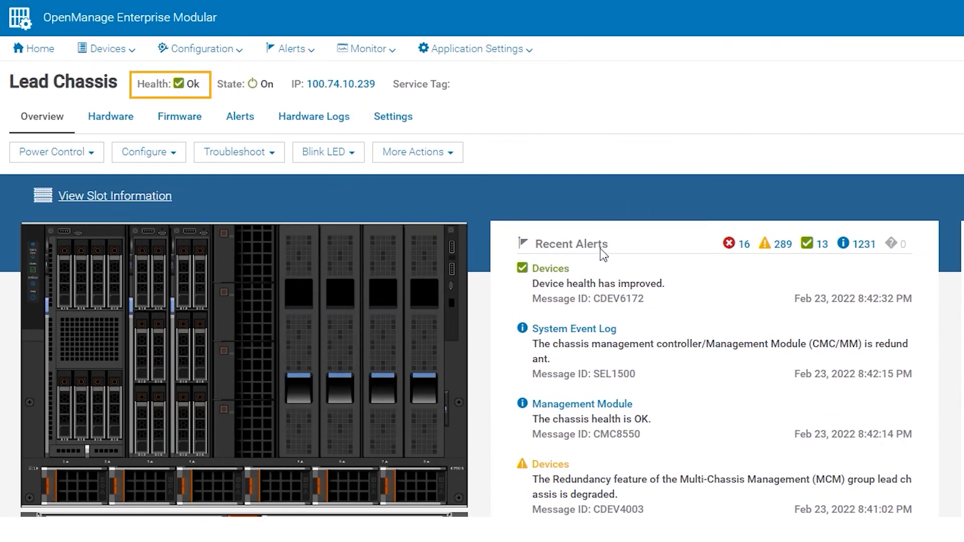
mouse_move(712, 358)
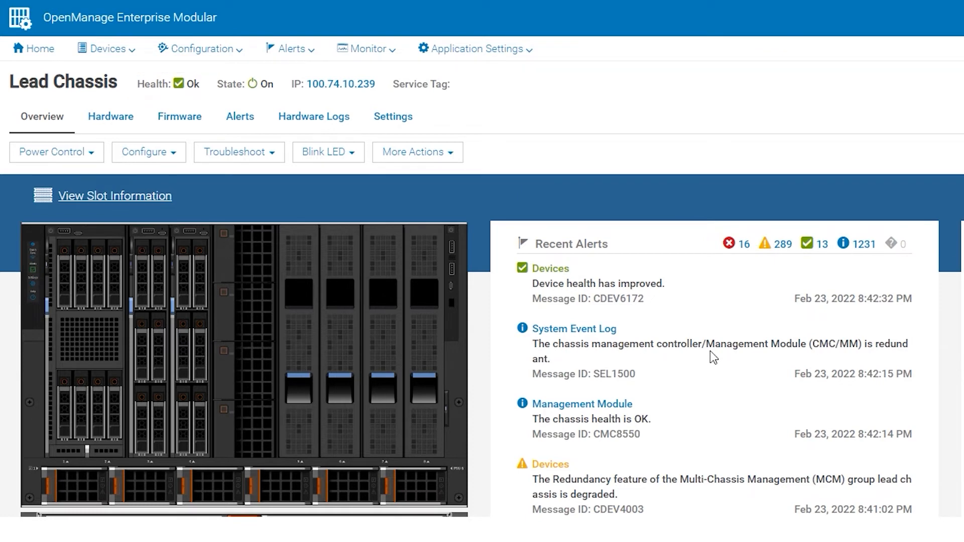
click(110, 117)
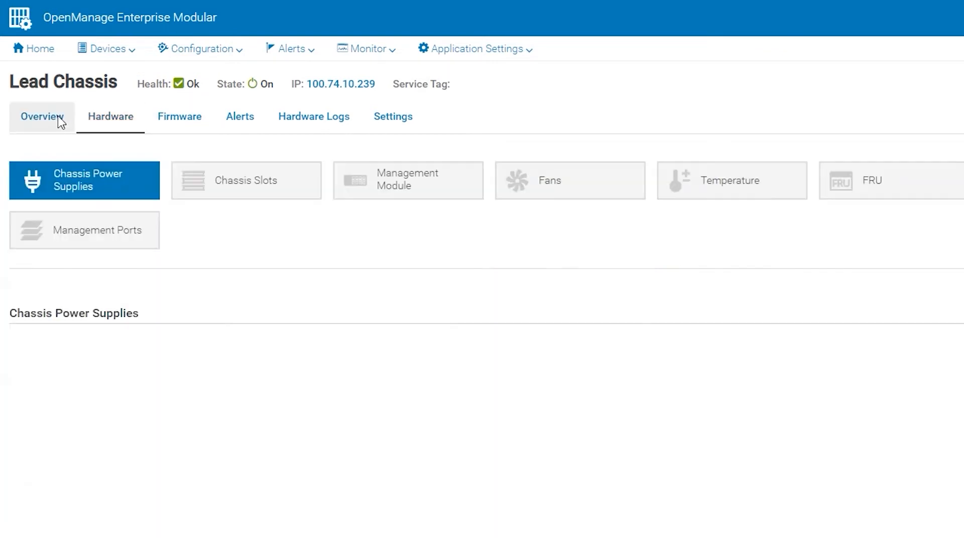
click(42, 117)
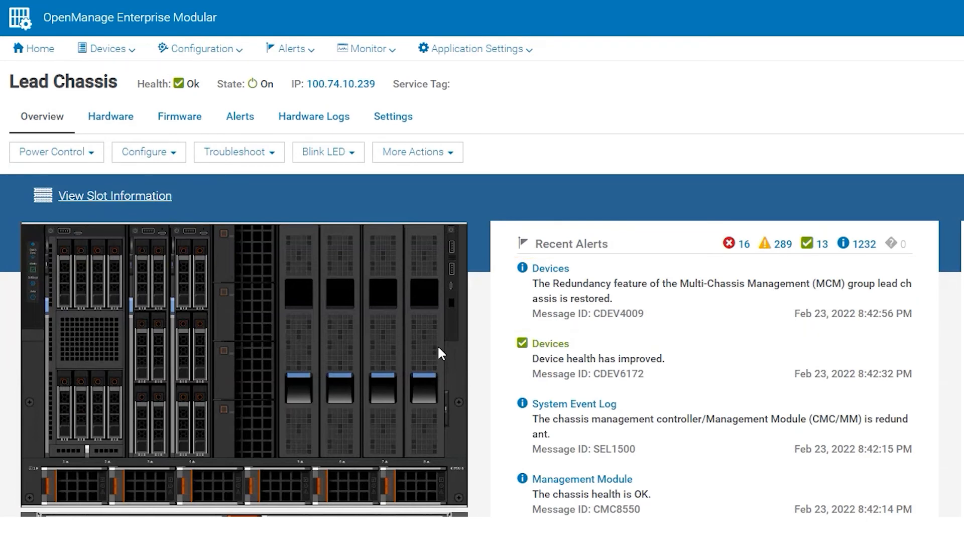
scroll(down, 3)
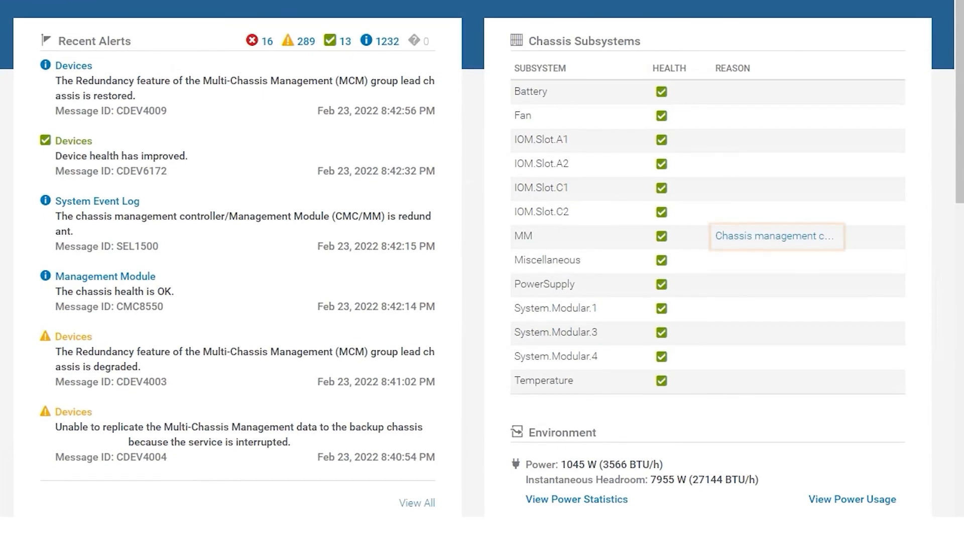